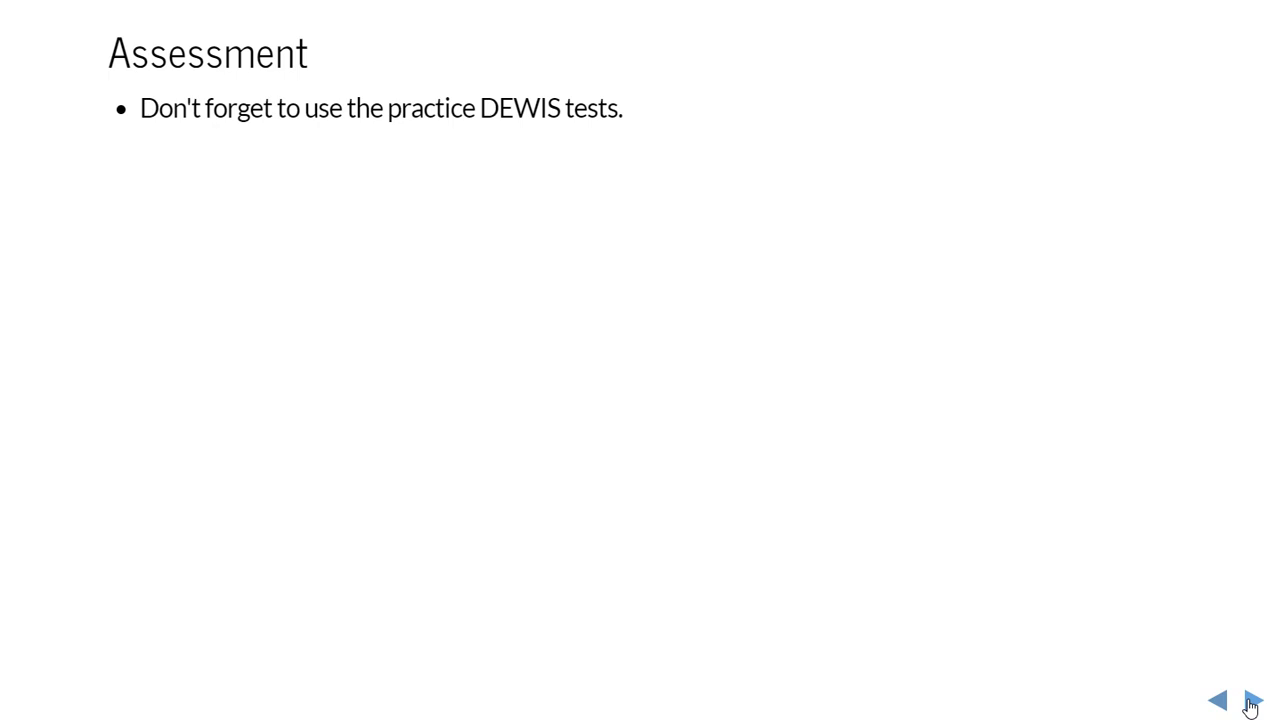
{"action": "left_click", "coordinate": [1252, 702]}
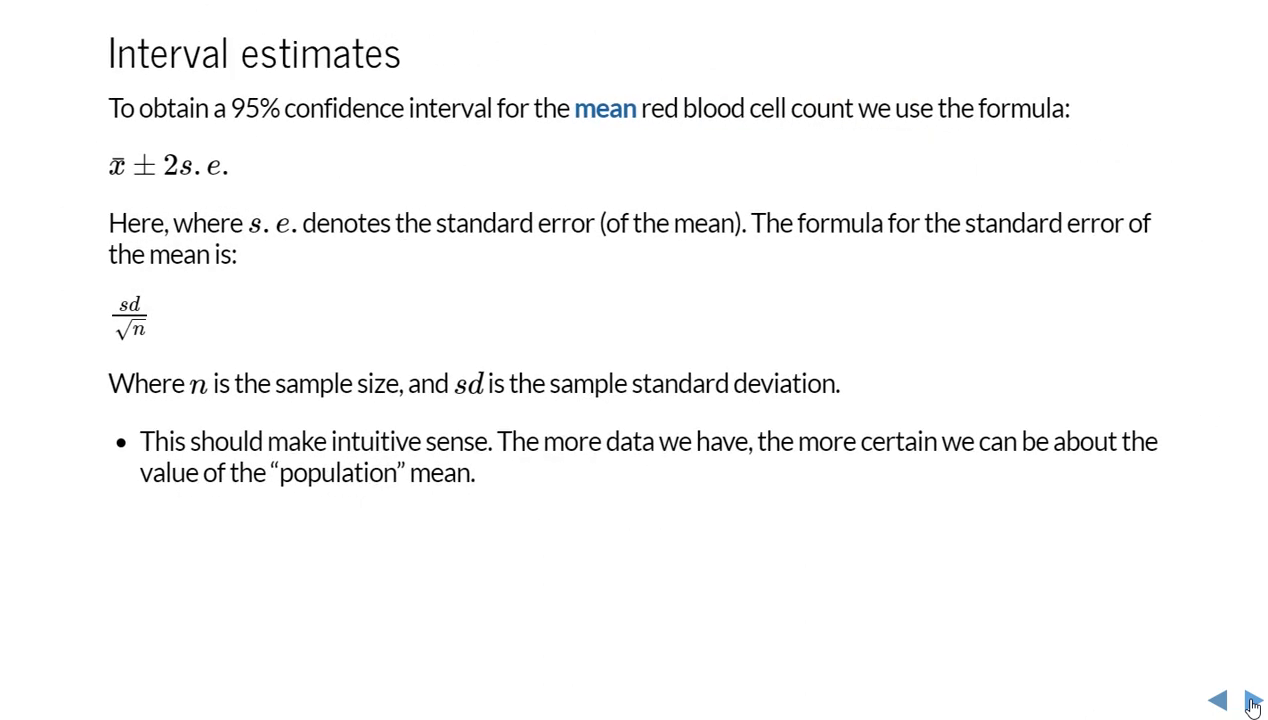